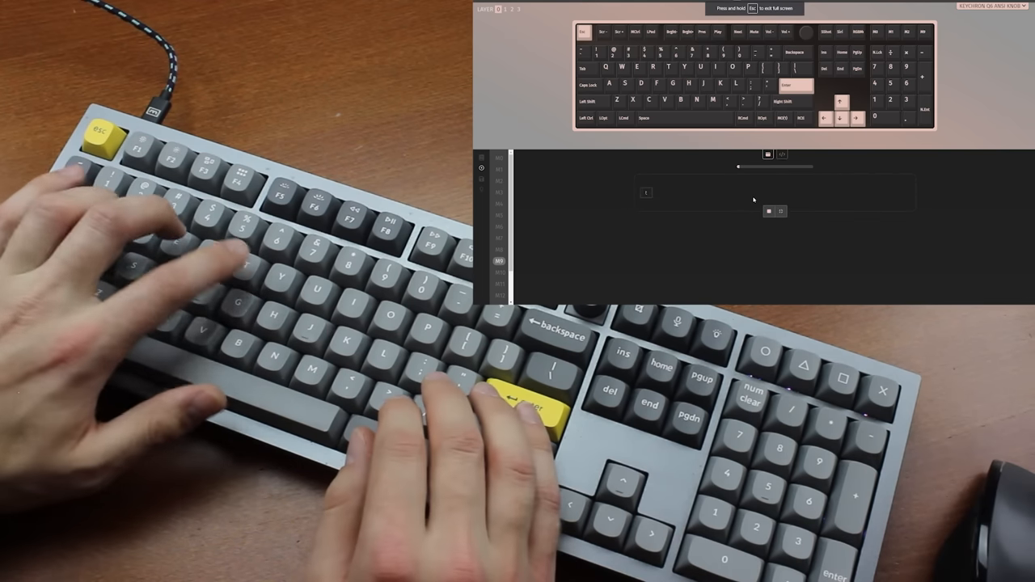
pyautogui.write('testing')
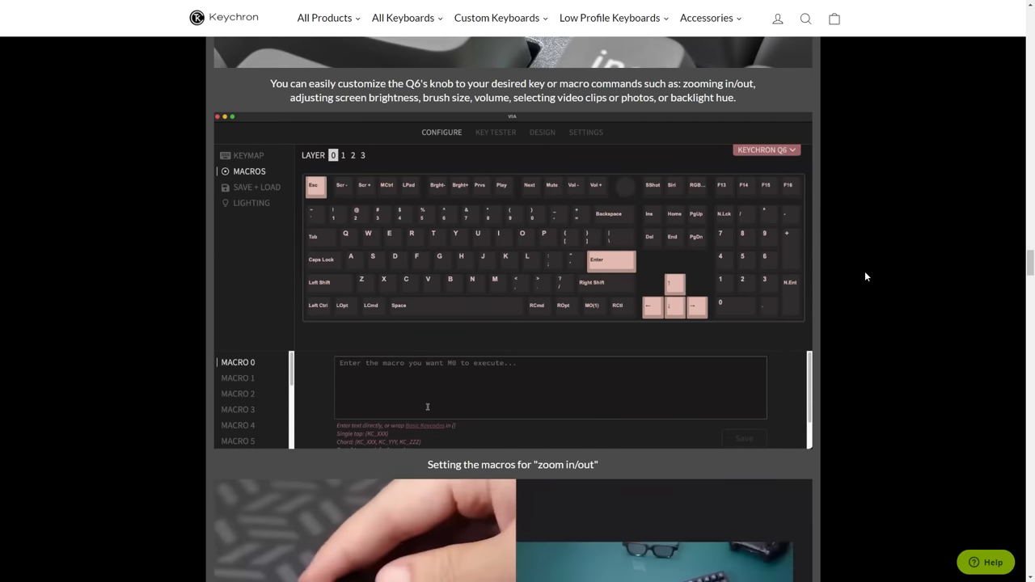
pyautogui.write('{KC_LGUI,KC_MINS}')
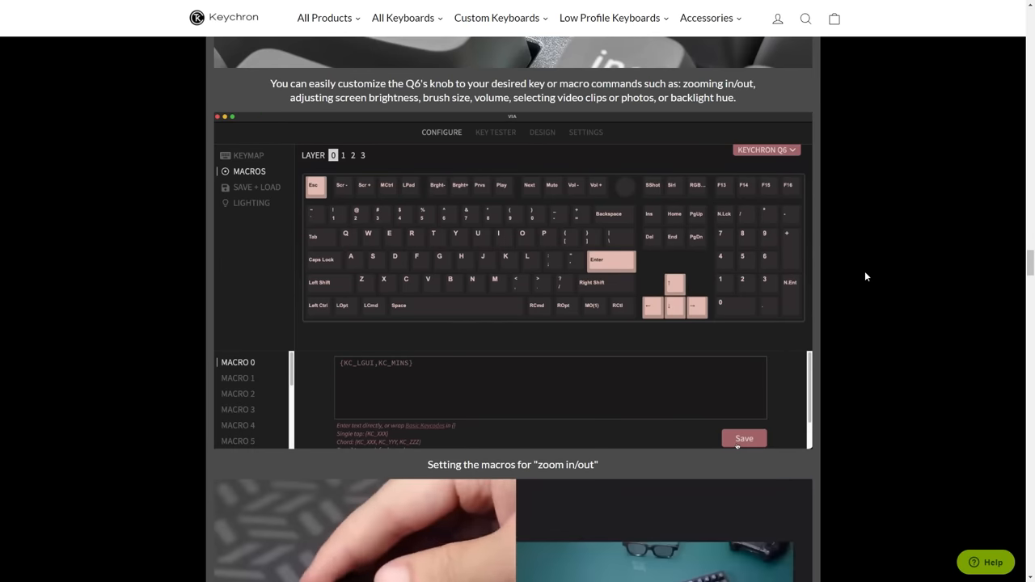